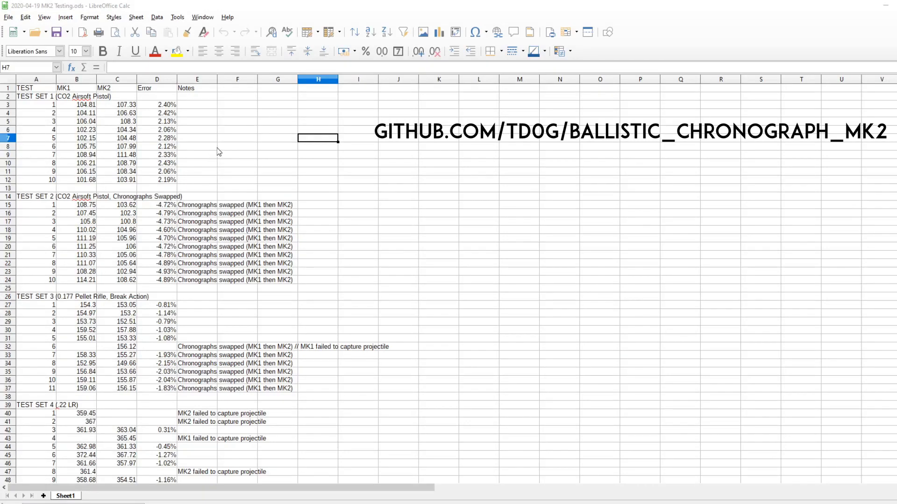
pyautogui.moveTo(118, 108)
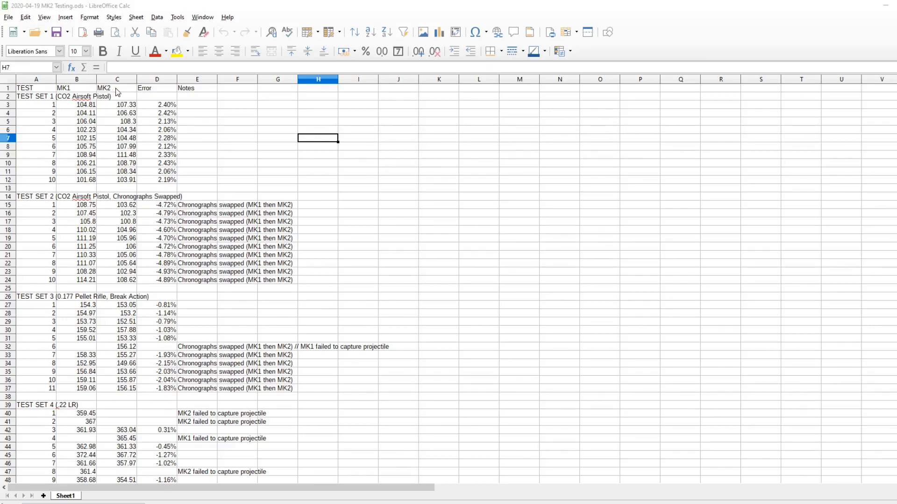
pyautogui.moveTo(107, 89)
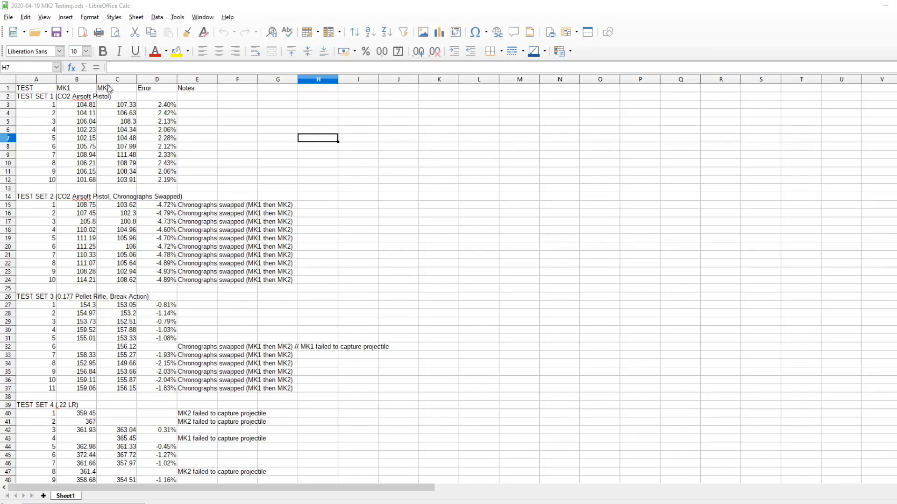
pyautogui.moveTo(108, 90)
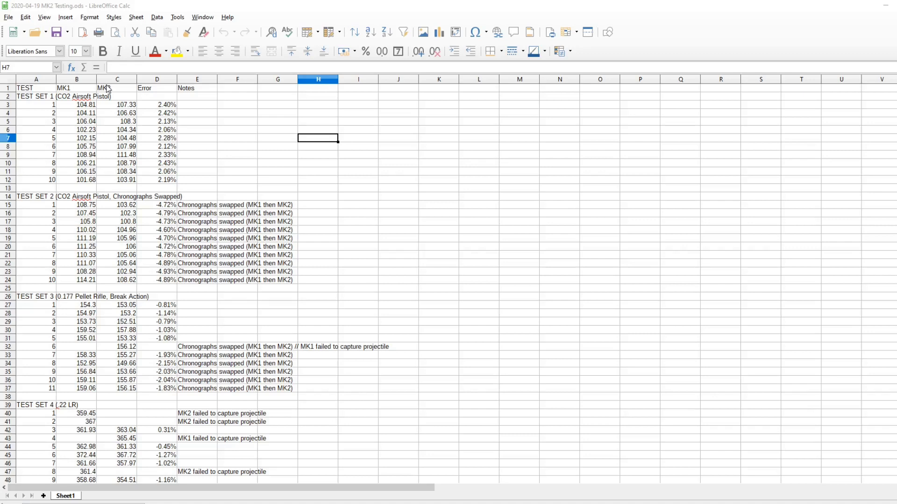
pyautogui.moveTo(184, 108)
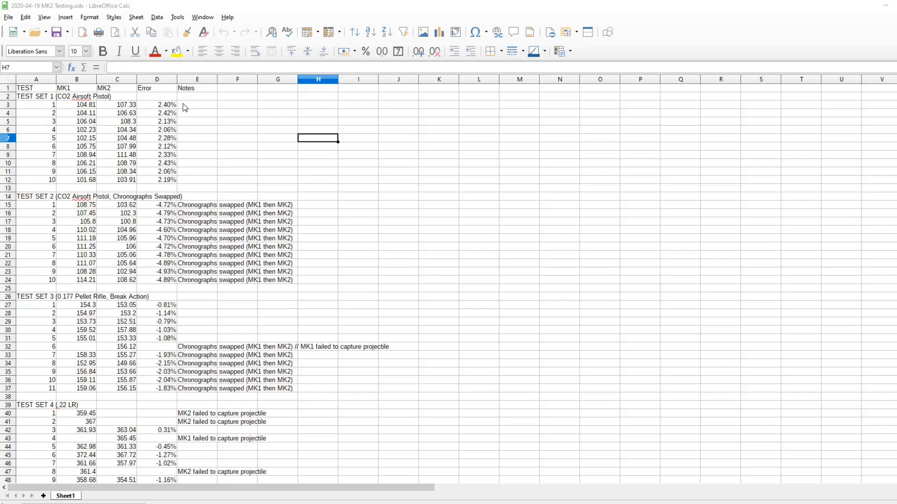
pyautogui.moveTo(189, 112)
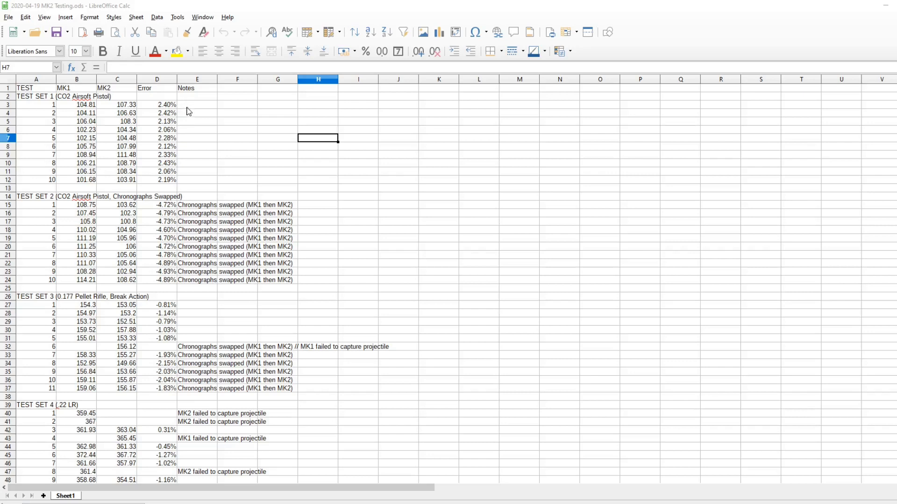
pyautogui.moveTo(176, 107)
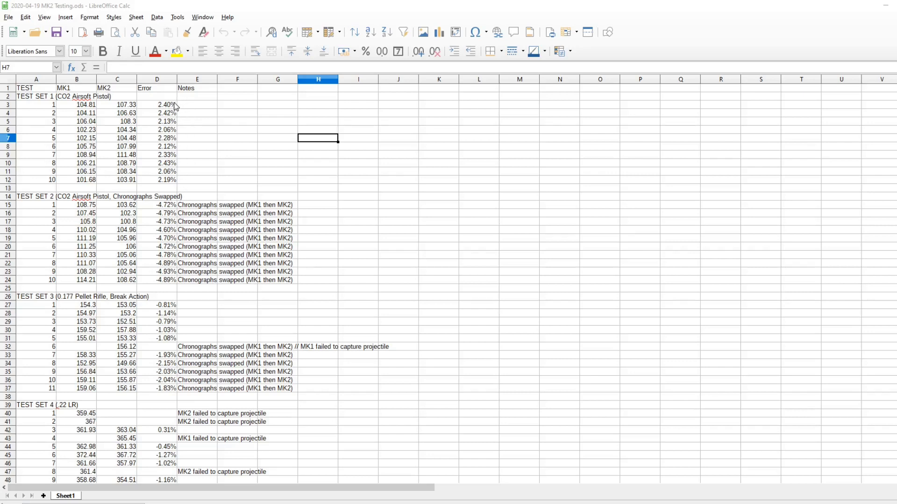
pyautogui.moveTo(174, 110)
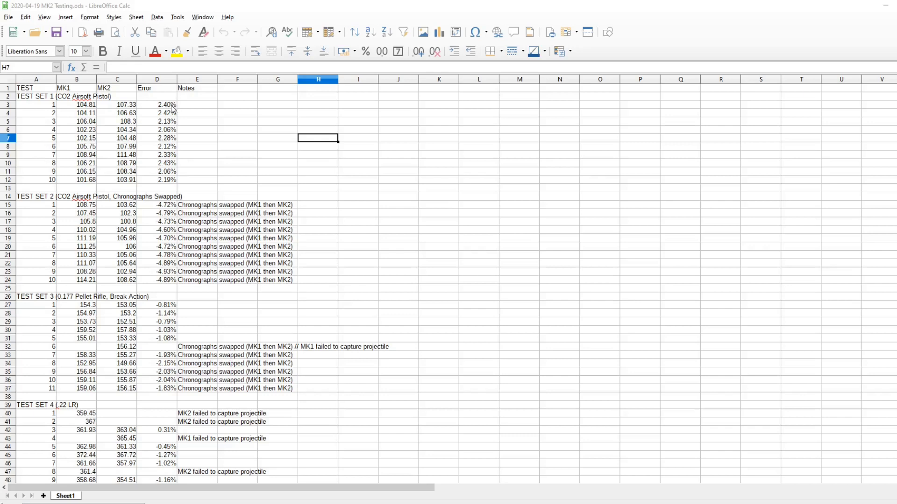
pyautogui.moveTo(184, 173)
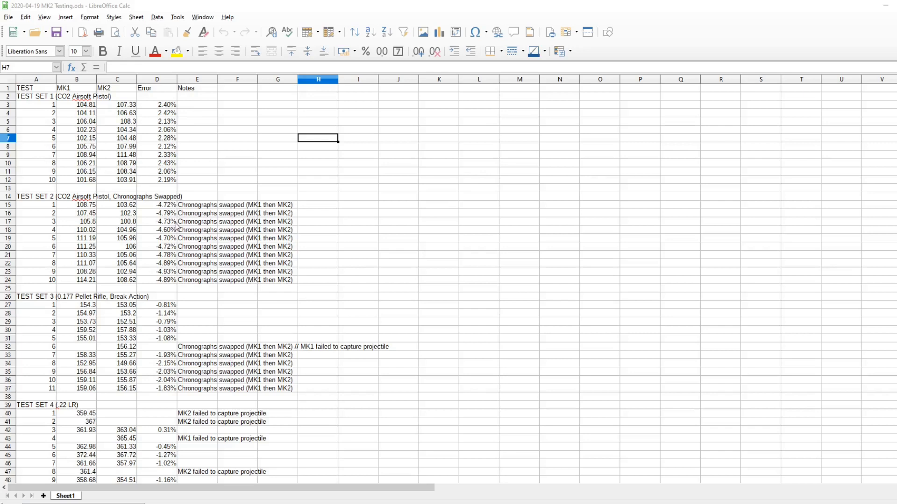
pyautogui.moveTo(179, 207)
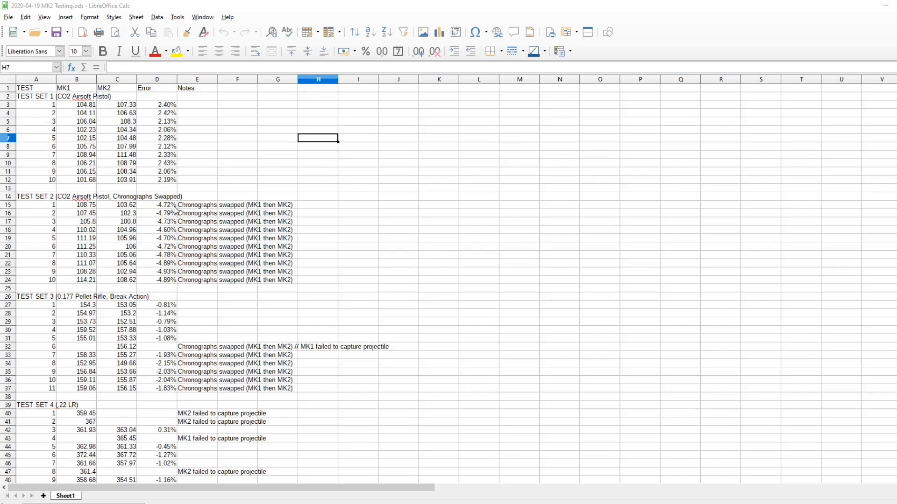
pyautogui.moveTo(182, 231)
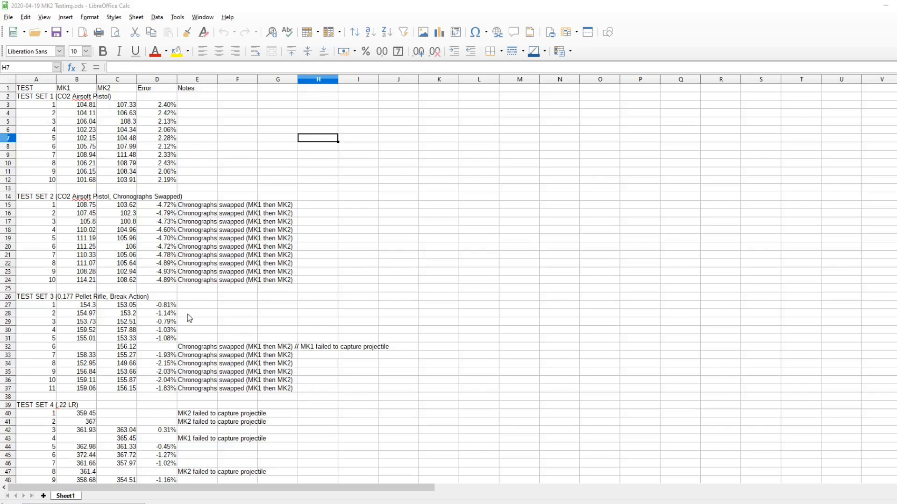
pyautogui.moveTo(184, 311)
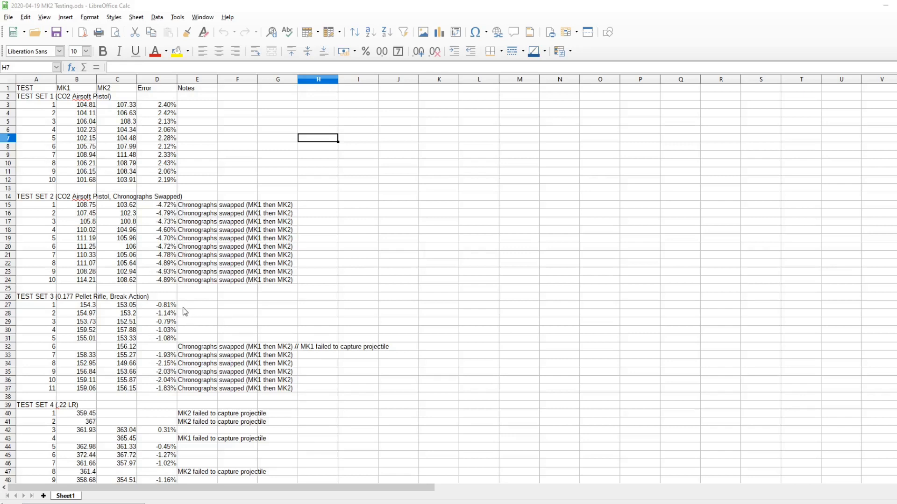
pyautogui.moveTo(186, 350)
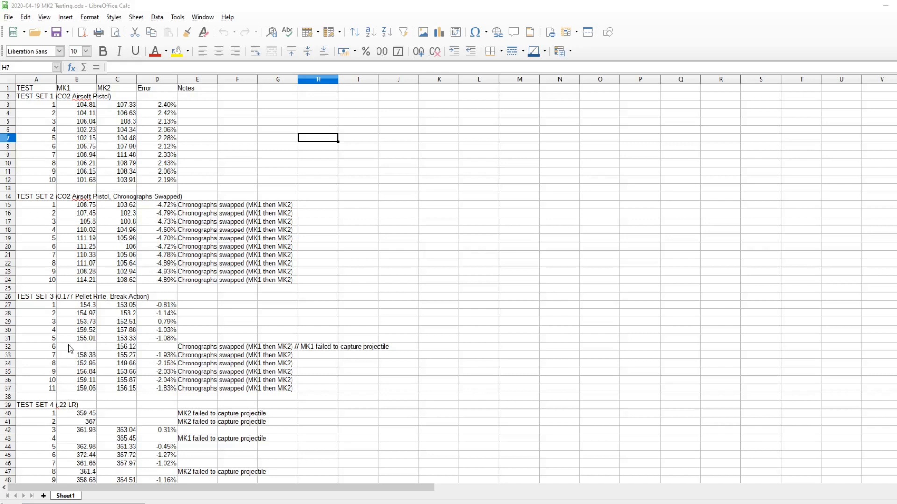
pyautogui.moveTo(73, 351)
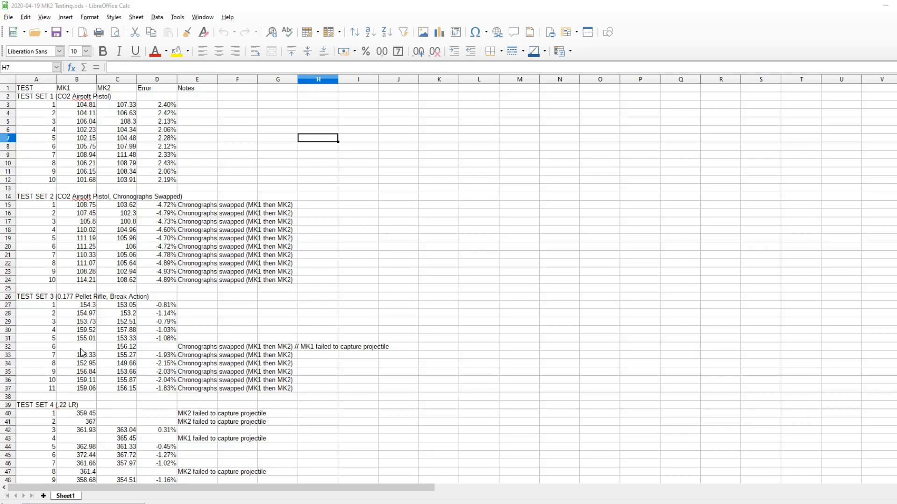
pyautogui.moveTo(84, 353)
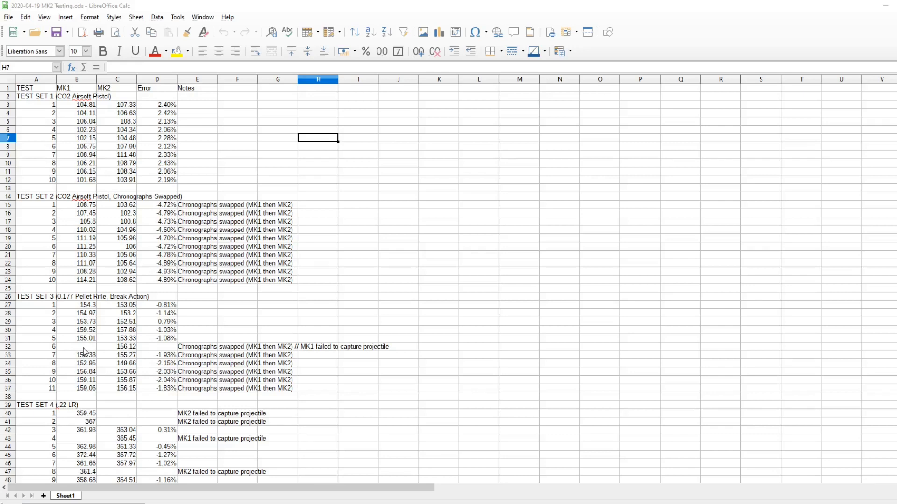
pyautogui.moveTo(96, 352)
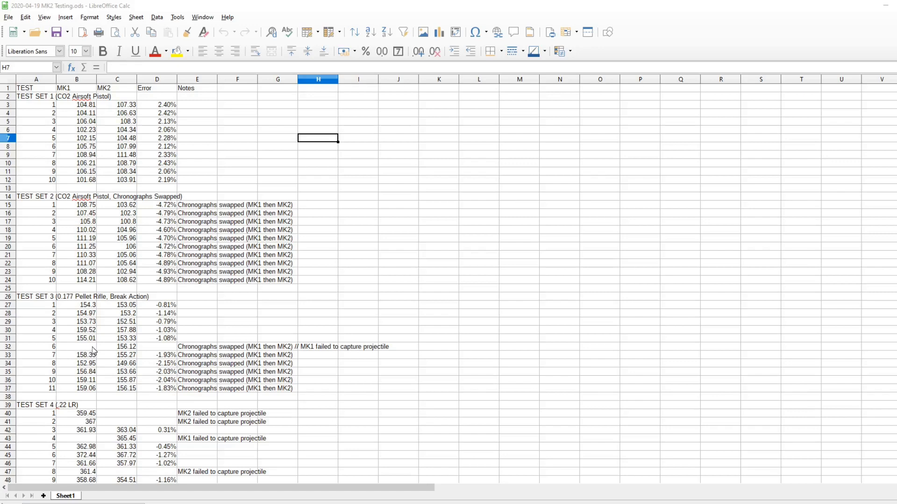
pyautogui.scroll(-3)
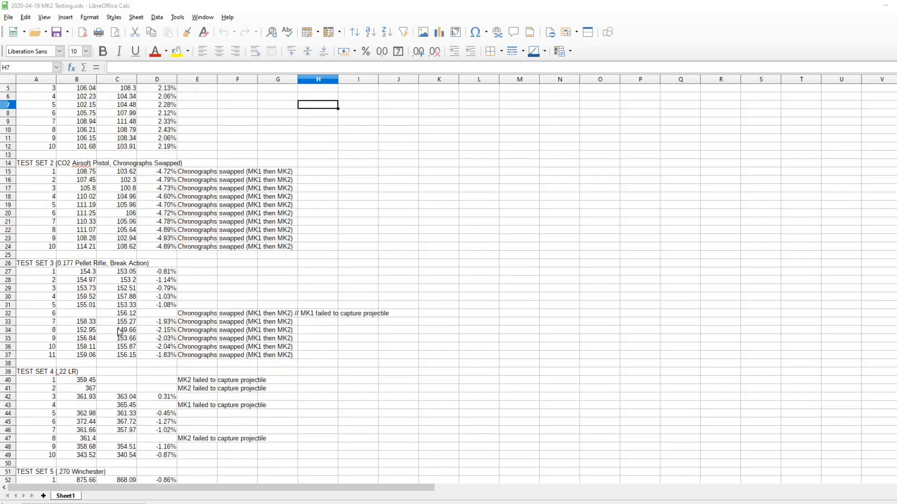
pyautogui.scroll(-3)
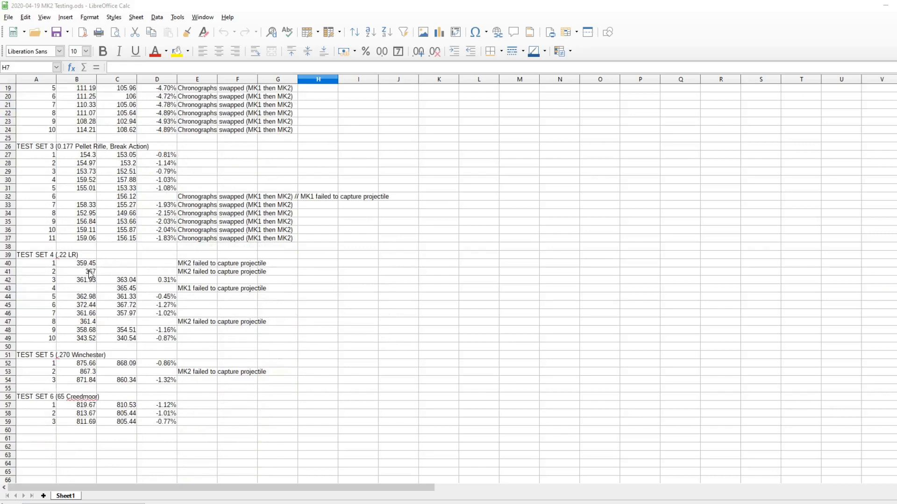
pyautogui.moveTo(120, 268)
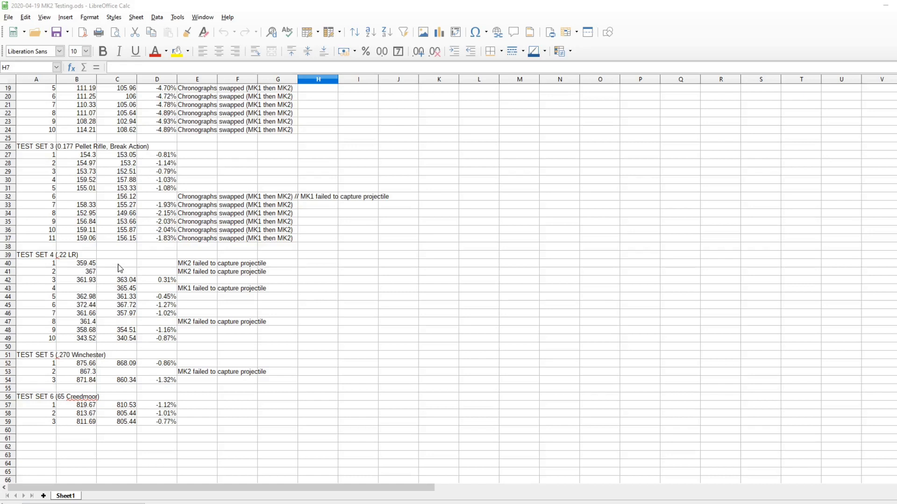
pyautogui.moveTo(117, 285)
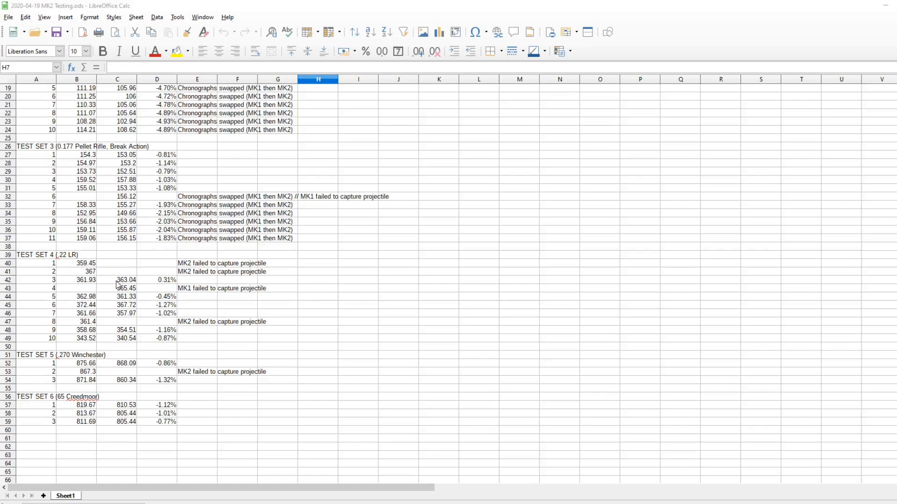
pyautogui.click(157, 281)
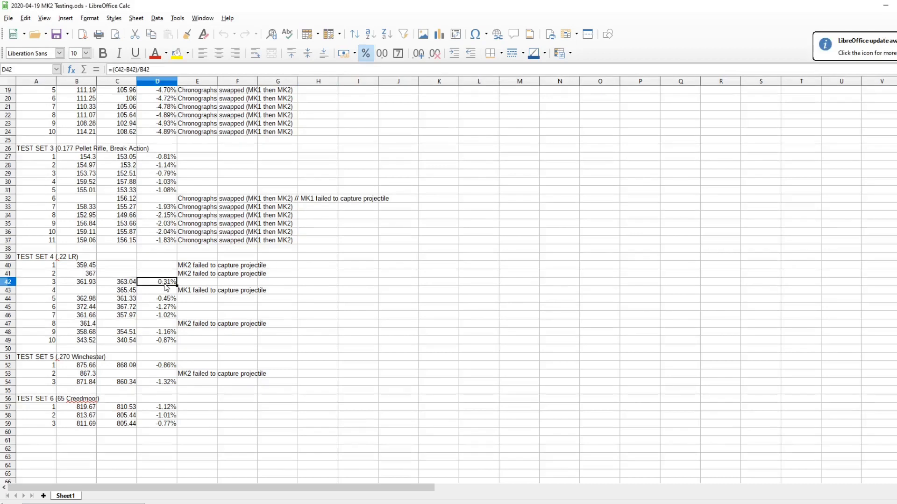
pyautogui.moveTo(171, 288)
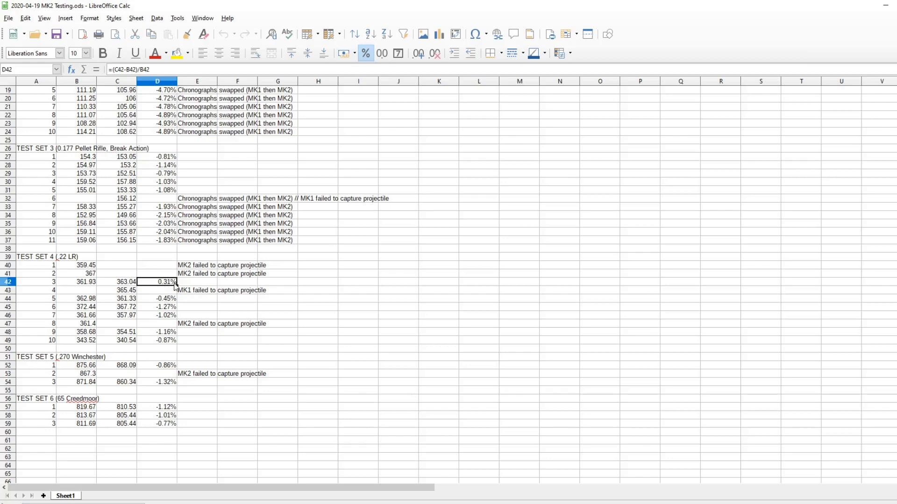
pyautogui.moveTo(172, 298)
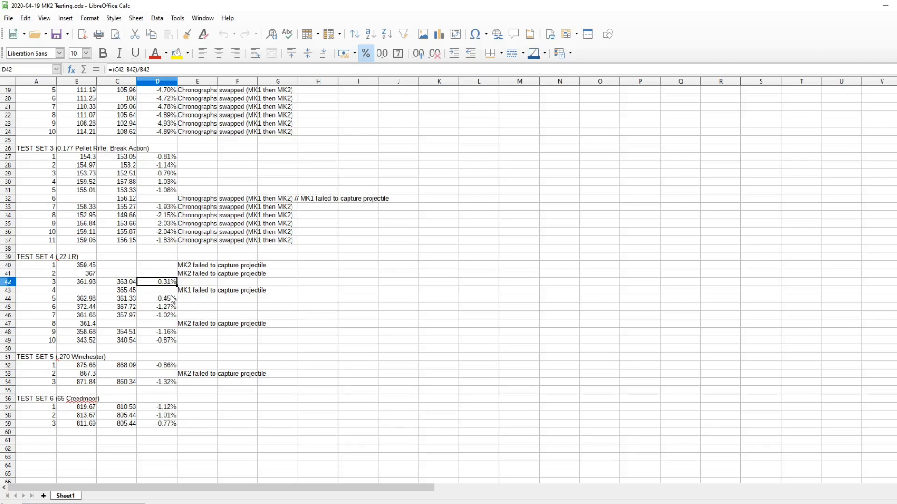
pyautogui.click(117, 273)
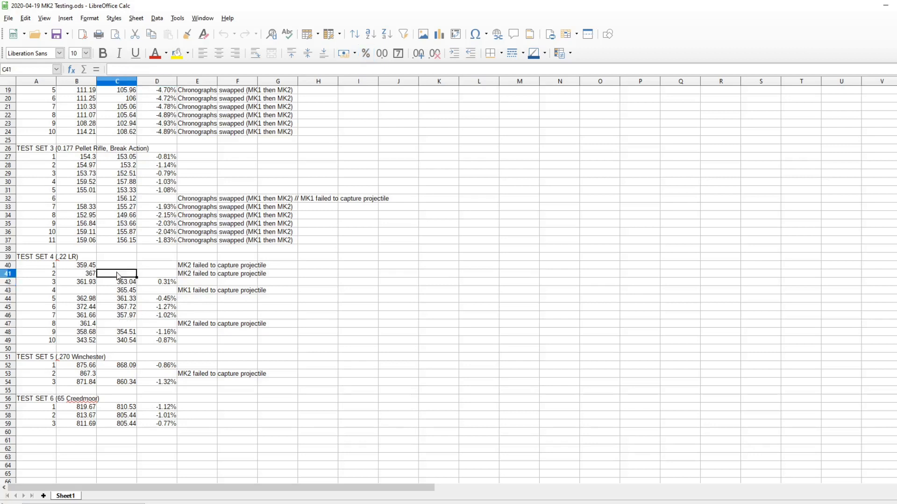
pyautogui.click(116, 265)
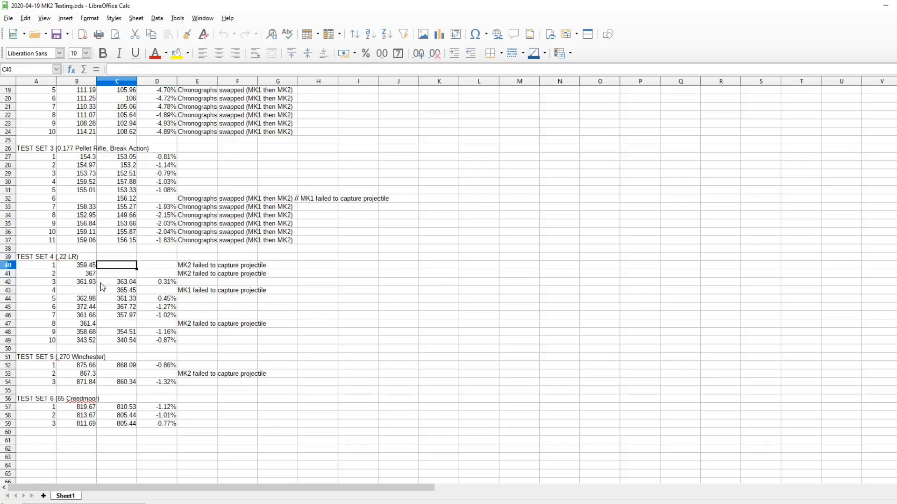
pyautogui.click(76, 290)
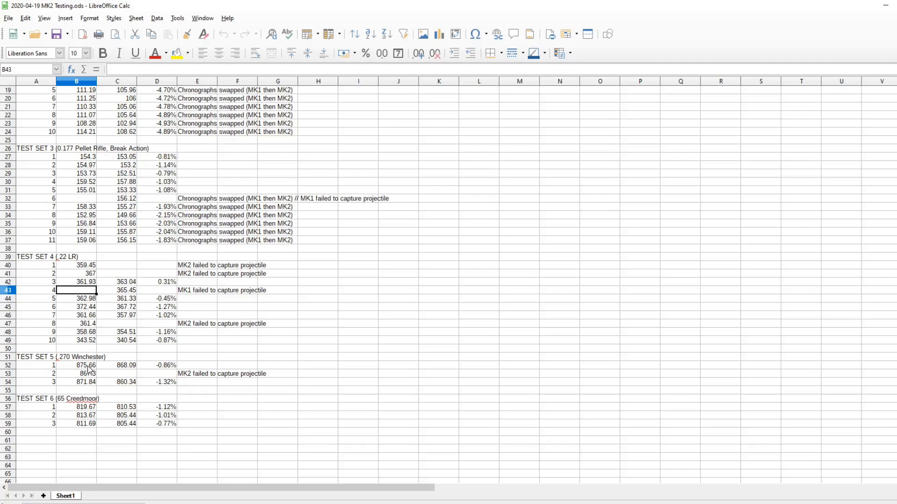
pyautogui.click(77, 366)
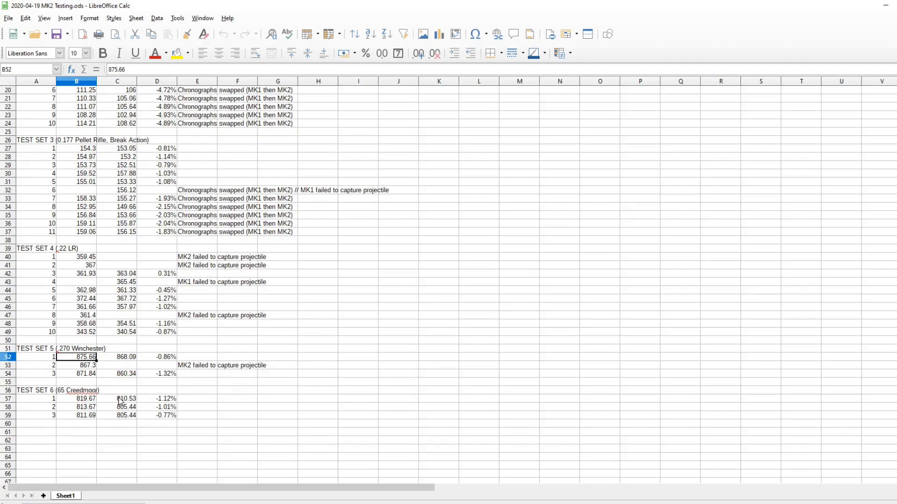
pyautogui.moveTo(95, 365)
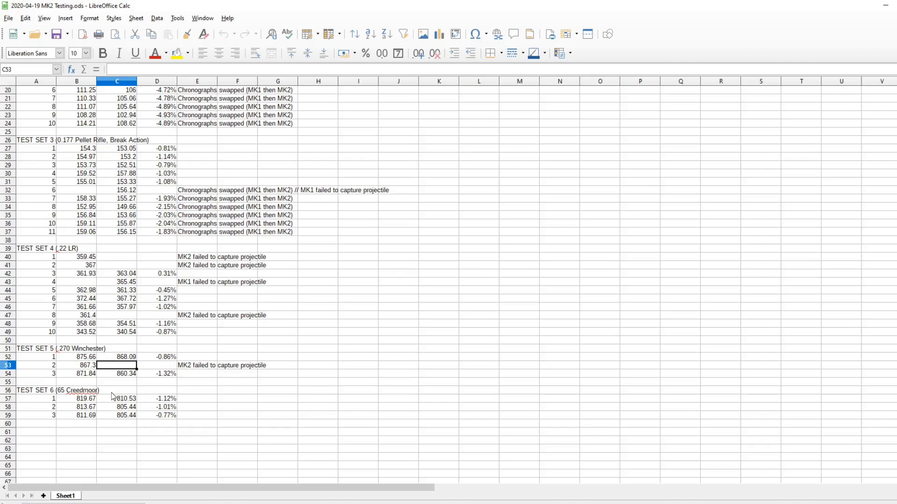
pyautogui.moveTo(106, 392)
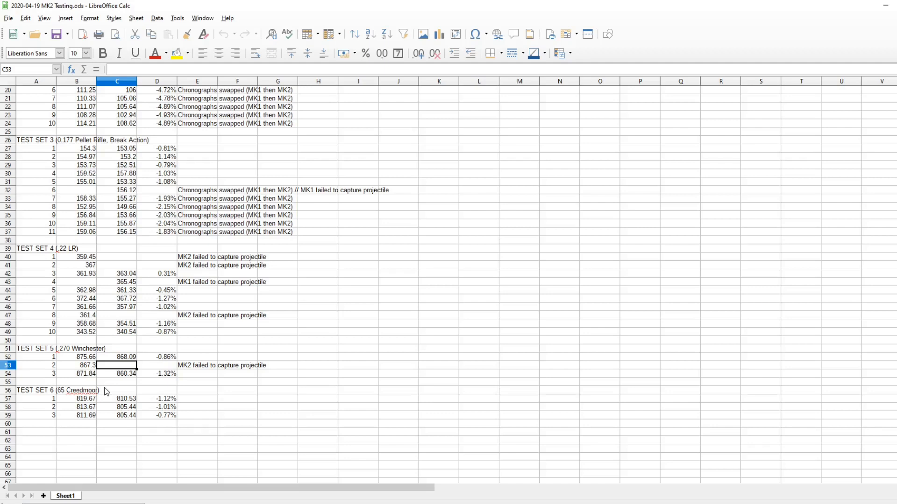
pyautogui.moveTo(168, 419)
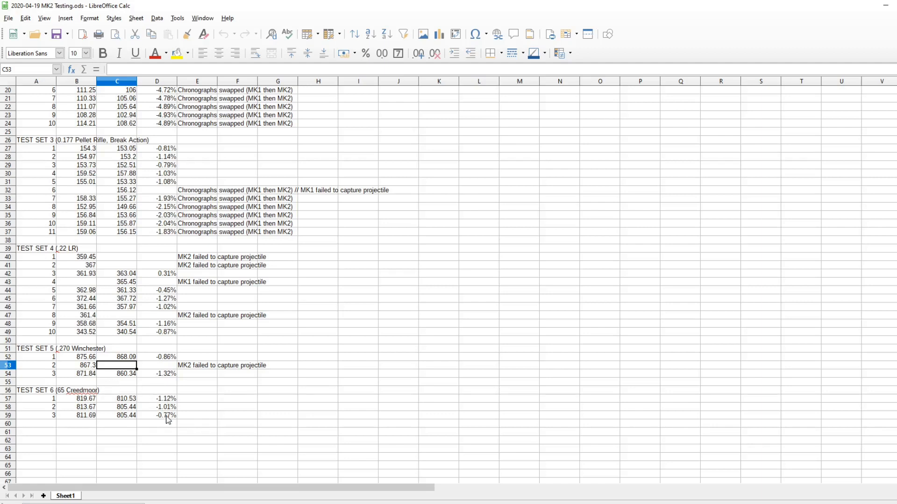
pyautogui.moveTo(168, 416)
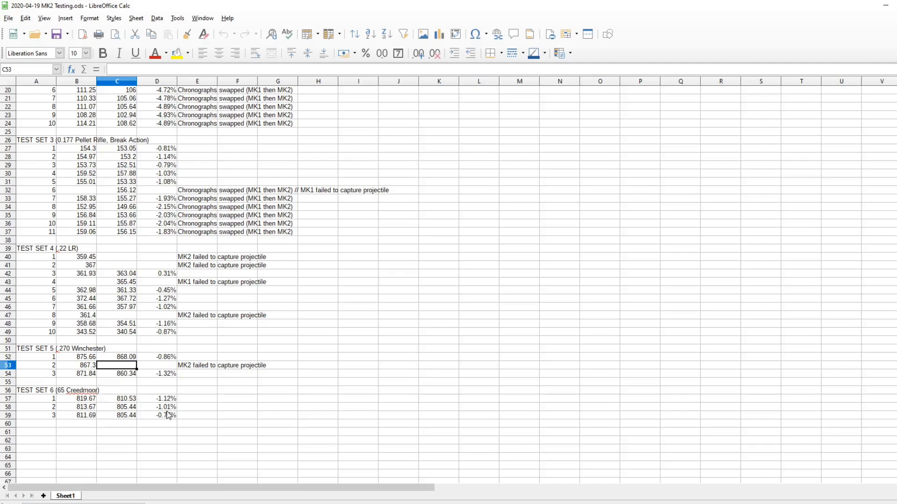
pyautogui.moveTo(171, 412)
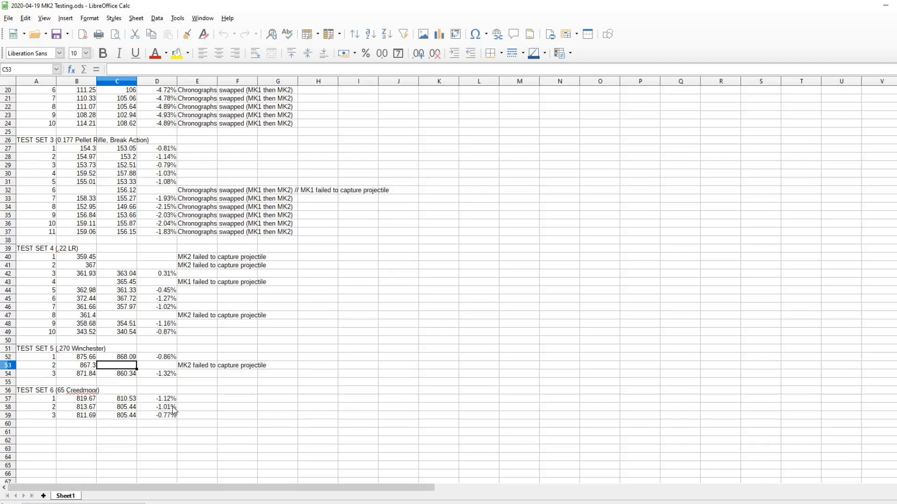
pyautogui.moveTo(170, 374)
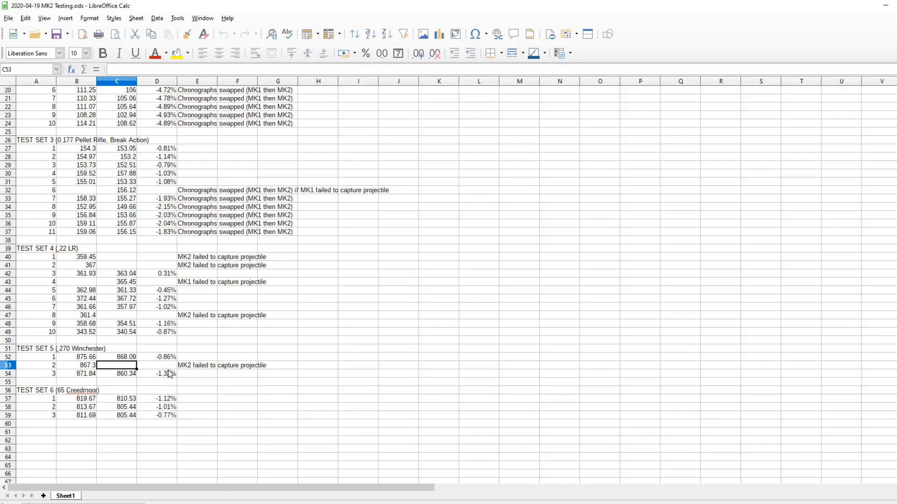
pyautogui.moveTo(165, 372)
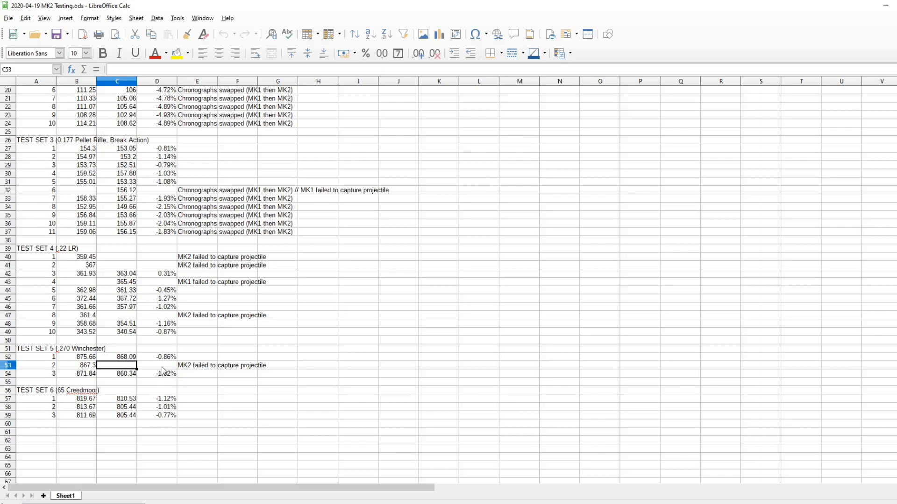